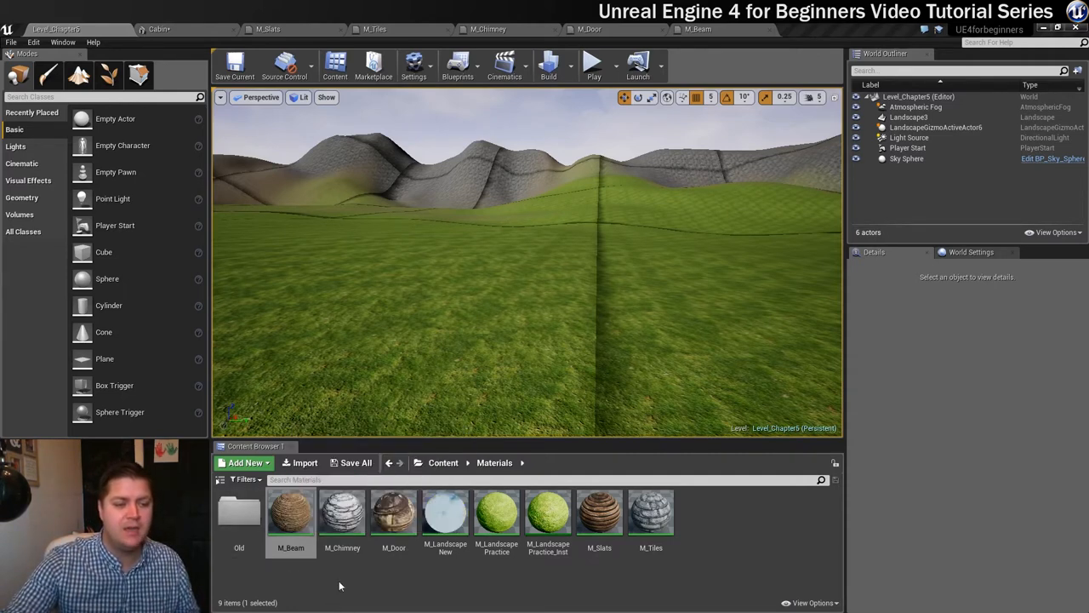
mouse_move(395, 577)
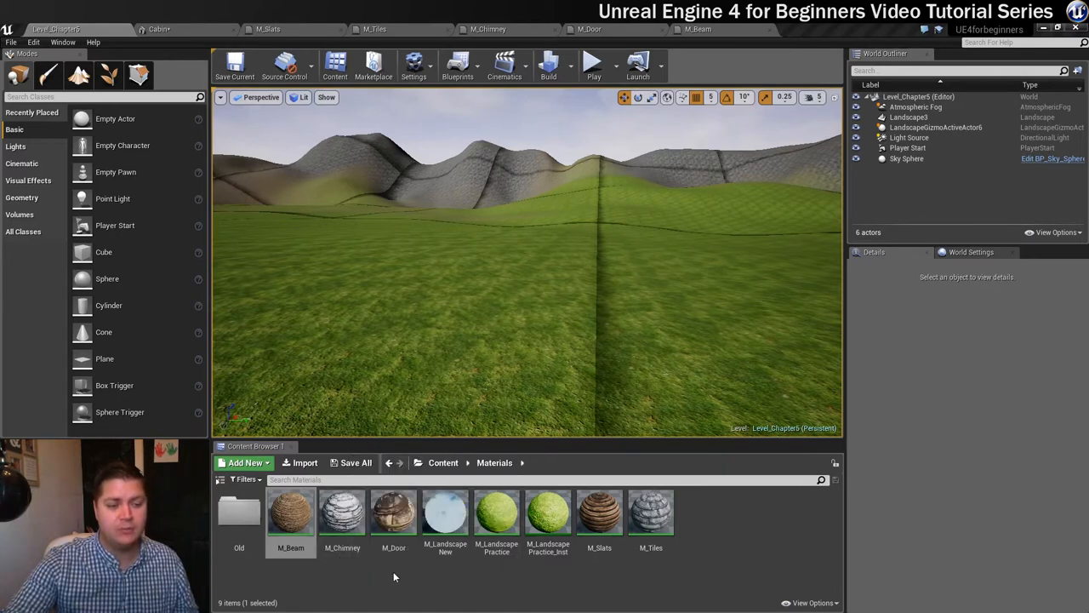
mouse_move(558, 602)
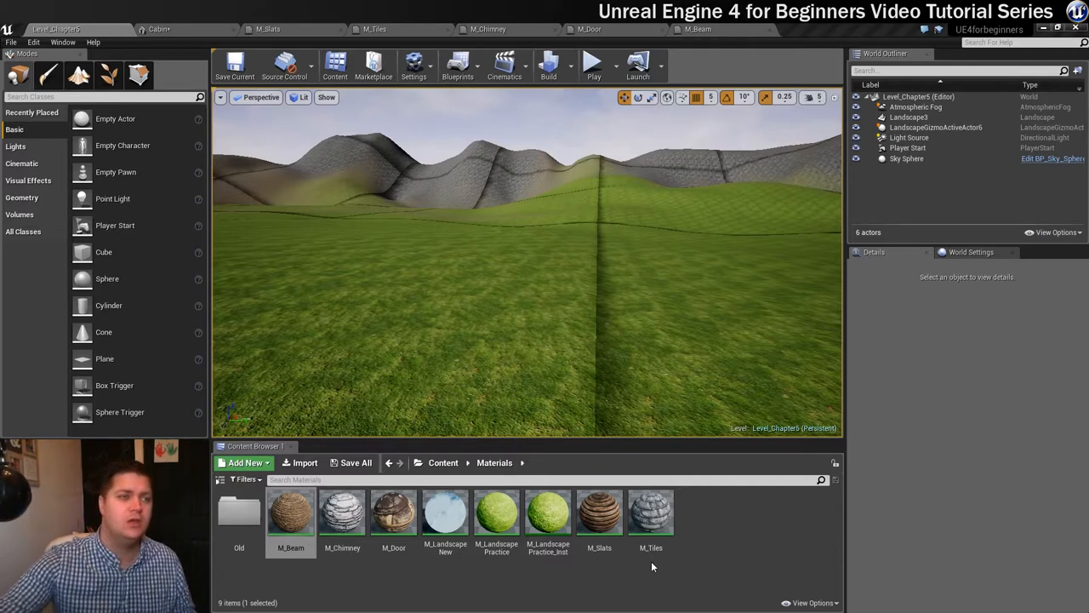
Step: Bring up M_Slats in the Material Editor, showing its wood, white and blue texture samples
double_click(599, 514)
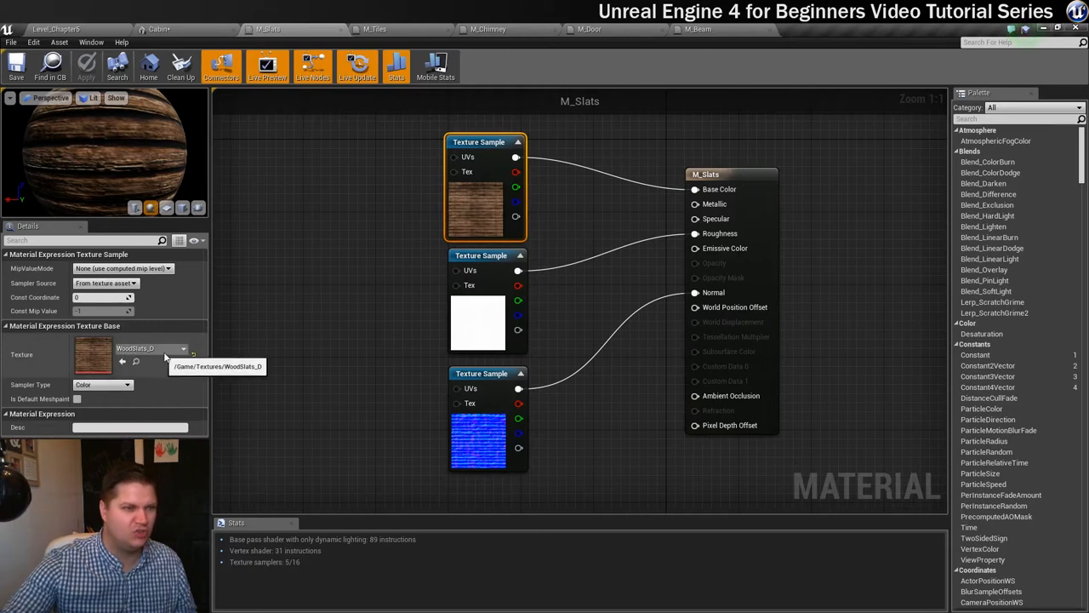
Step: Review M_Tiles, M_Chimney, M_Door and M_Beam graphs, then show the Cabin static mesh
left_click(375, 29)
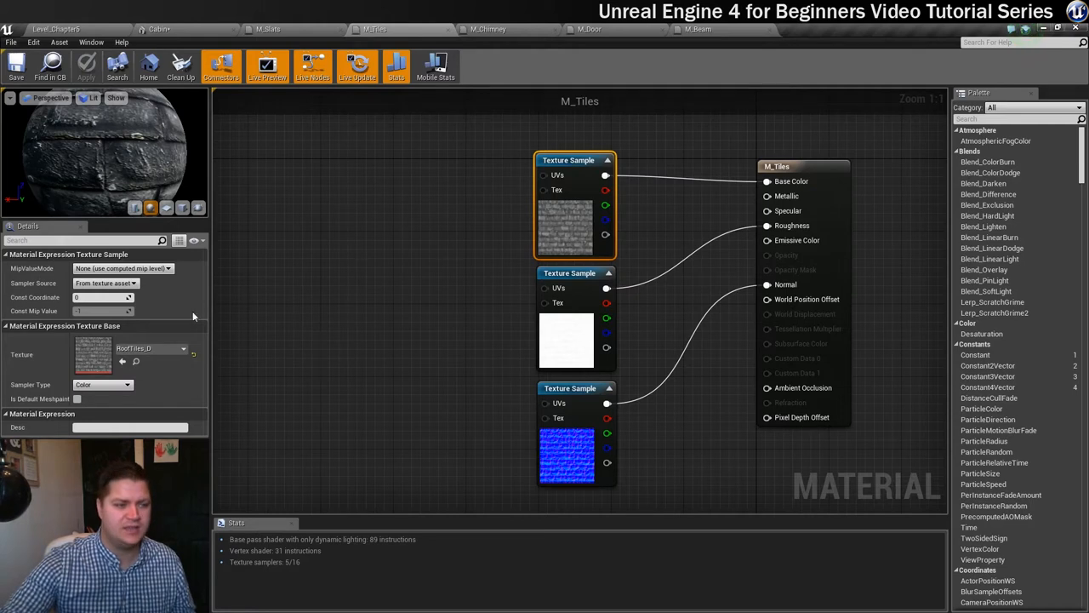
left_click(480, 28)
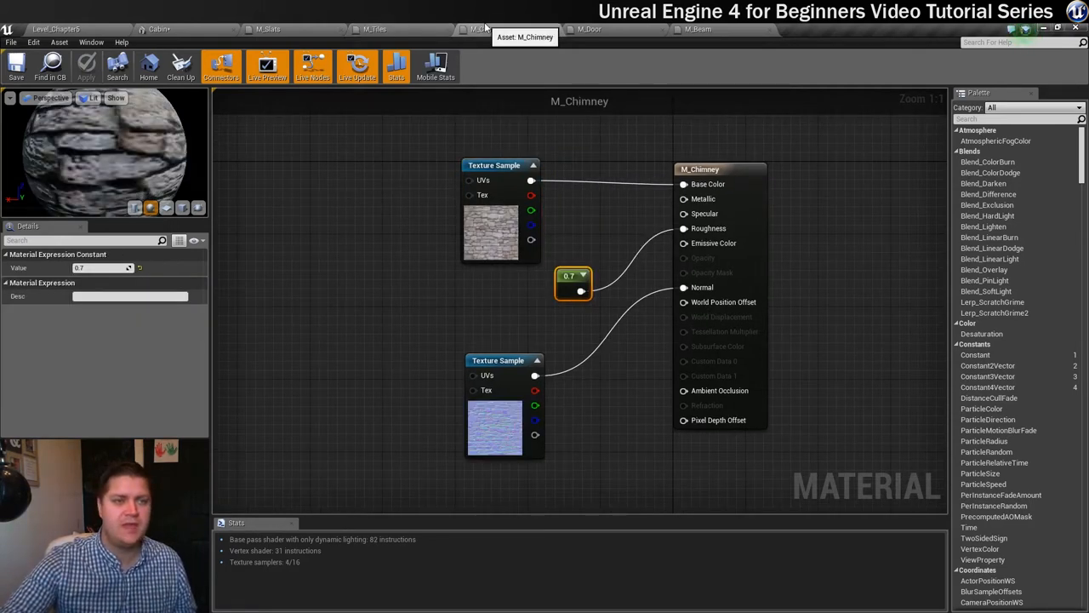
mouse_move(381, 151)
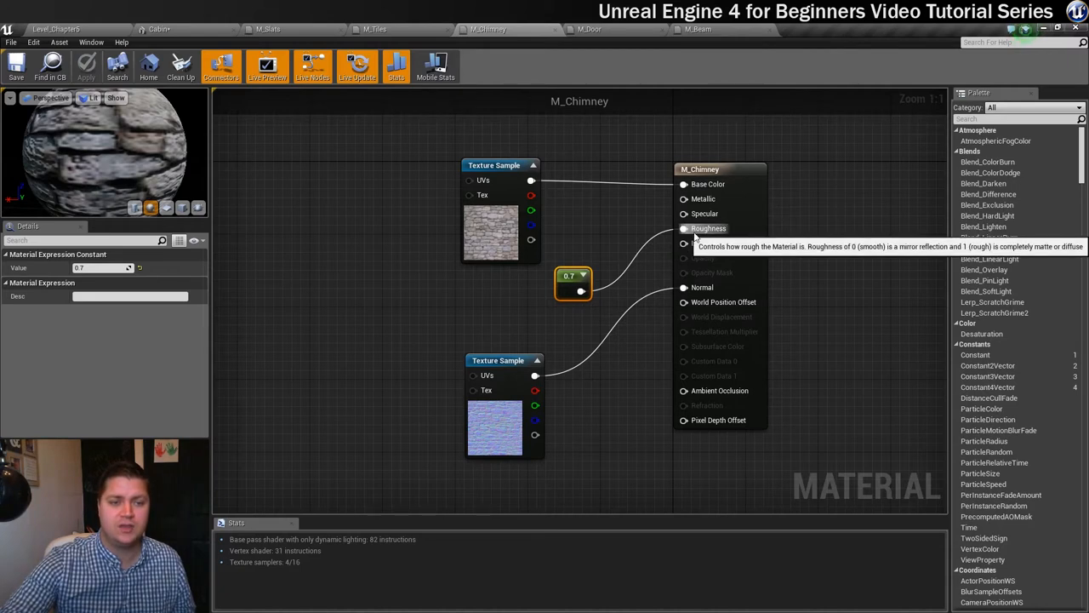
mouse_move(582, 293)
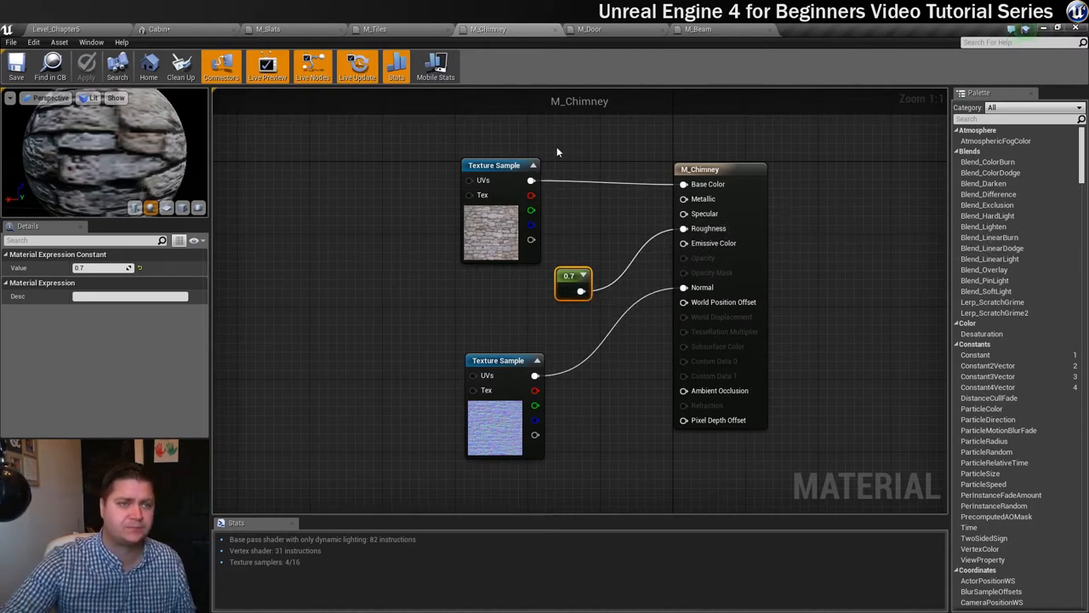
left_click(589, 29)
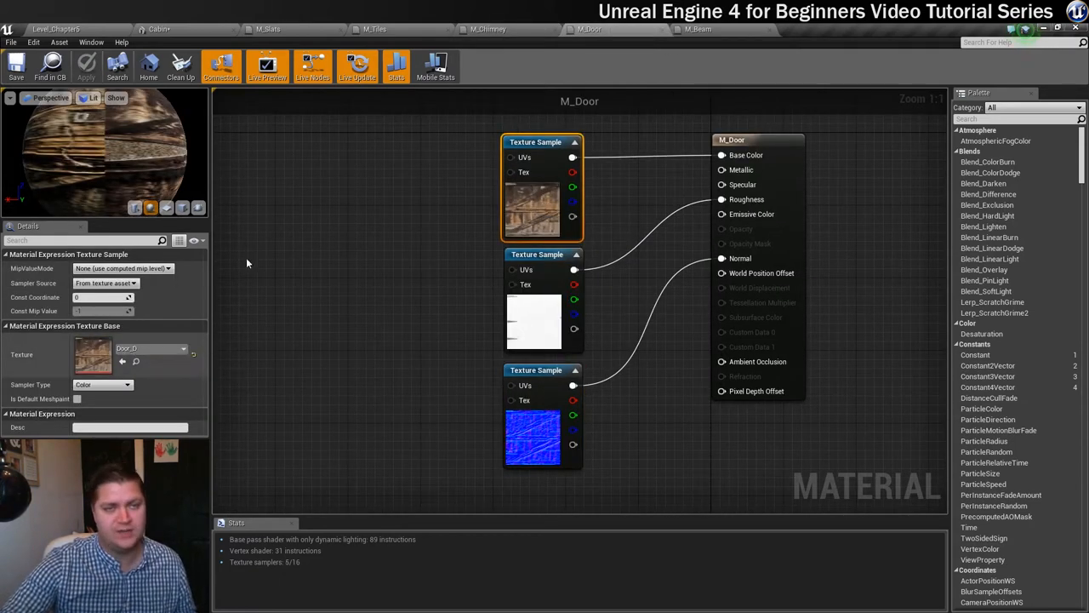
left_click(697, 29)
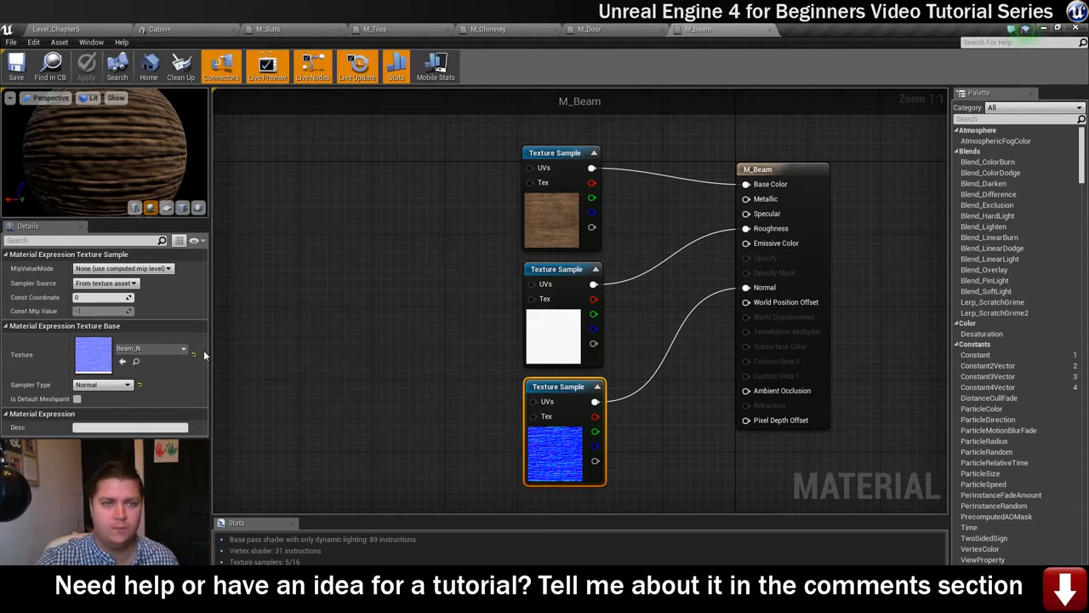
left_click(269, 29)
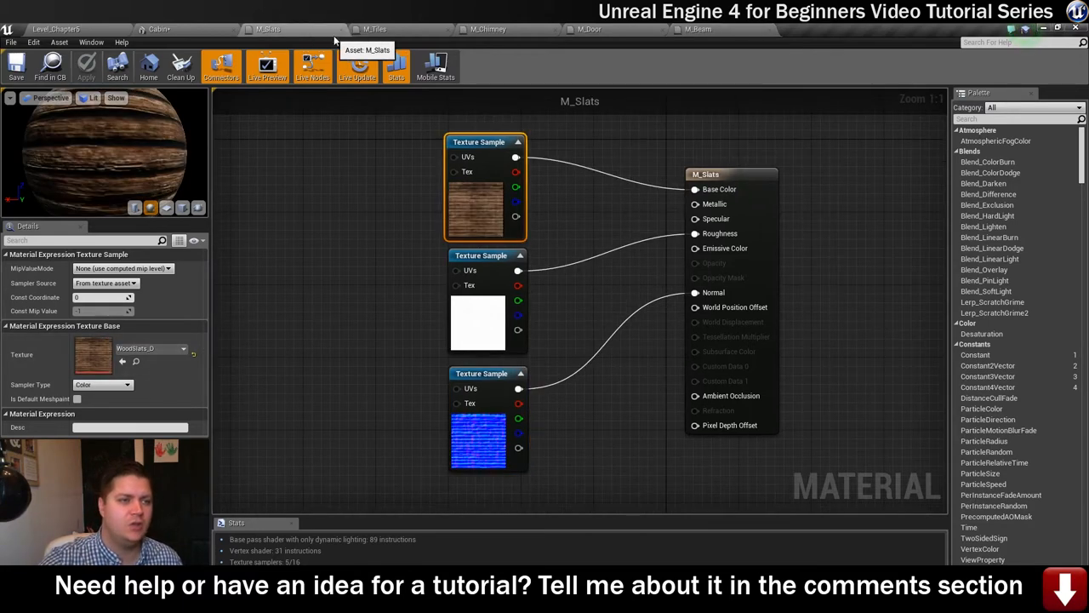
left_click(340, 29)
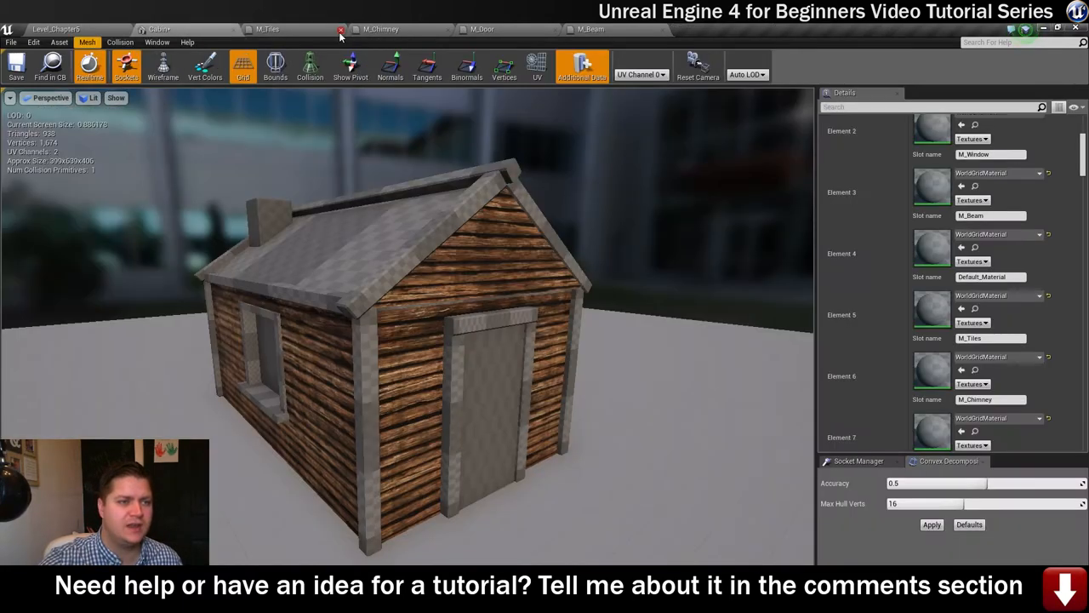
Step: Close the editors and return to the level viewport with the landscape scene
left_click(341, 29)
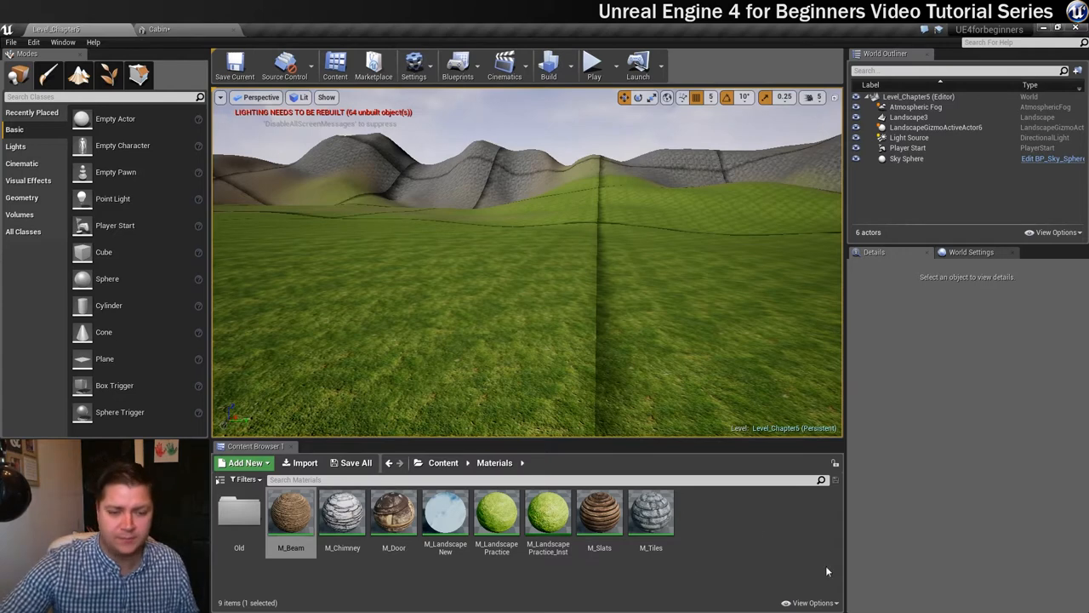
Step: Create a new basic Material asset named Window_M in the Materials folder
left_click(245, 463)
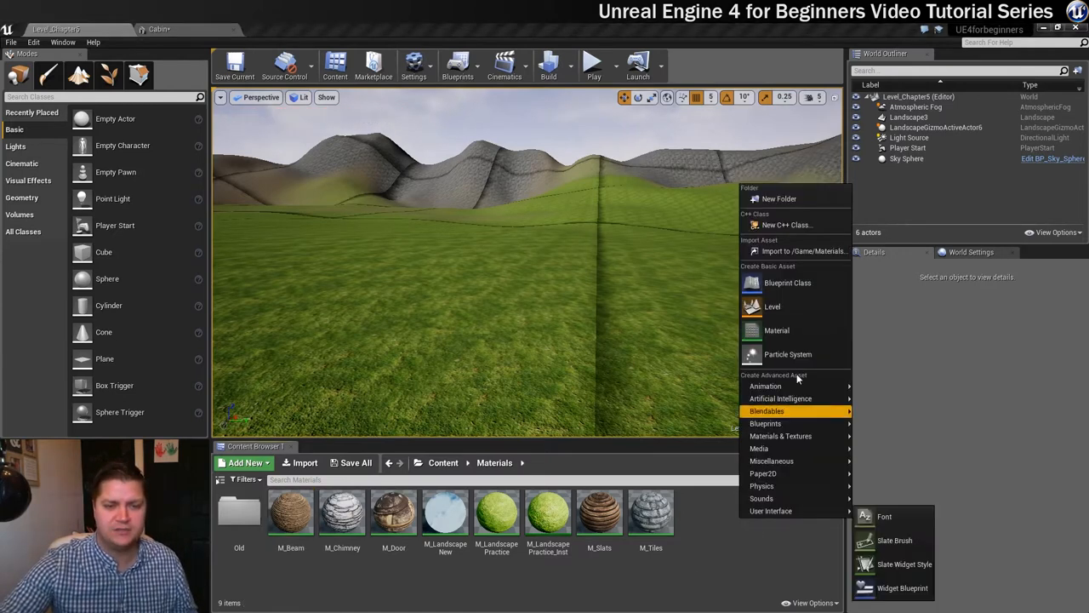
left_click(776, 330)
type("Window_M")
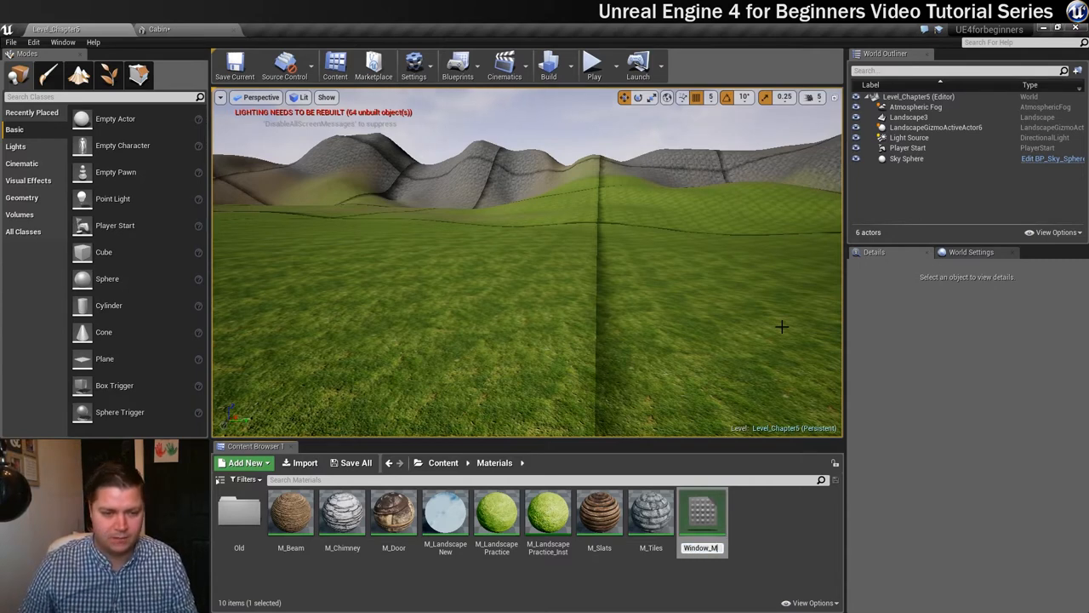
mouse_move(701, 514)
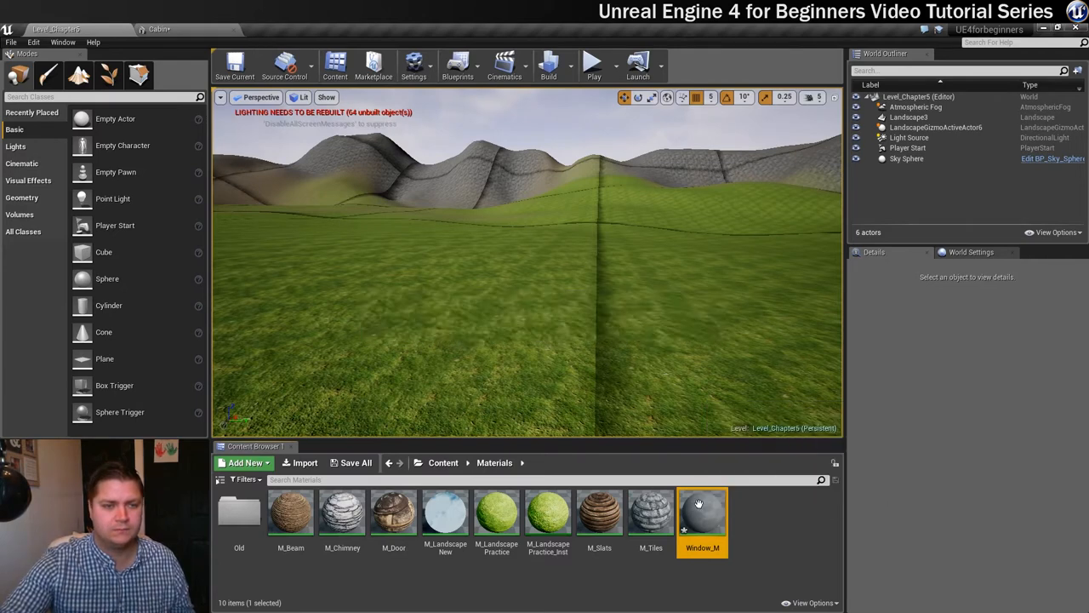
Step: Give Window_M four texture samples with the window textures, the last one Windows_N
double_click(701, 513)
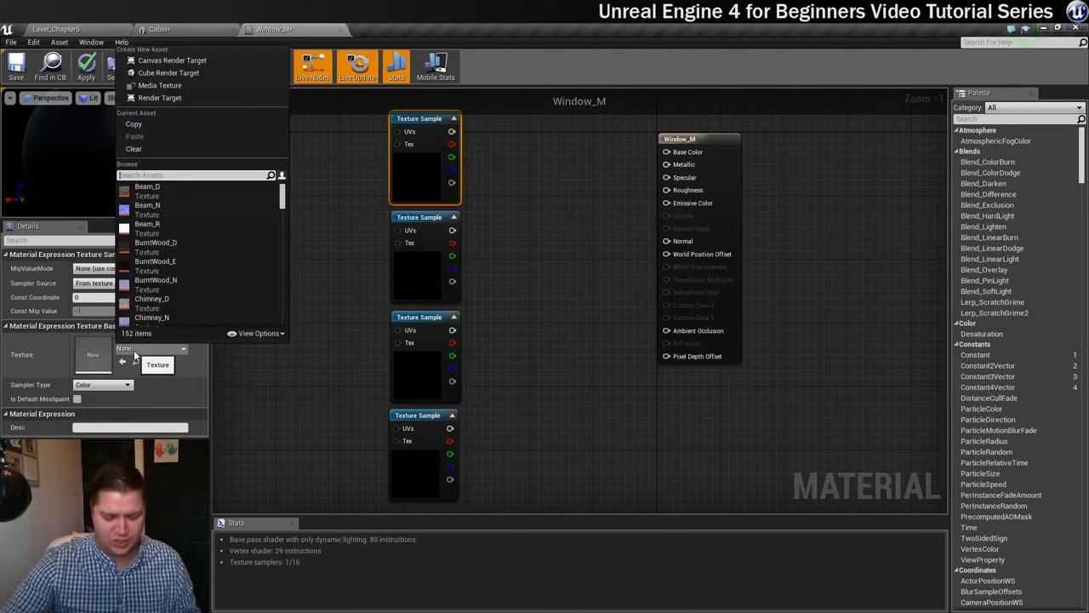
type("wind")
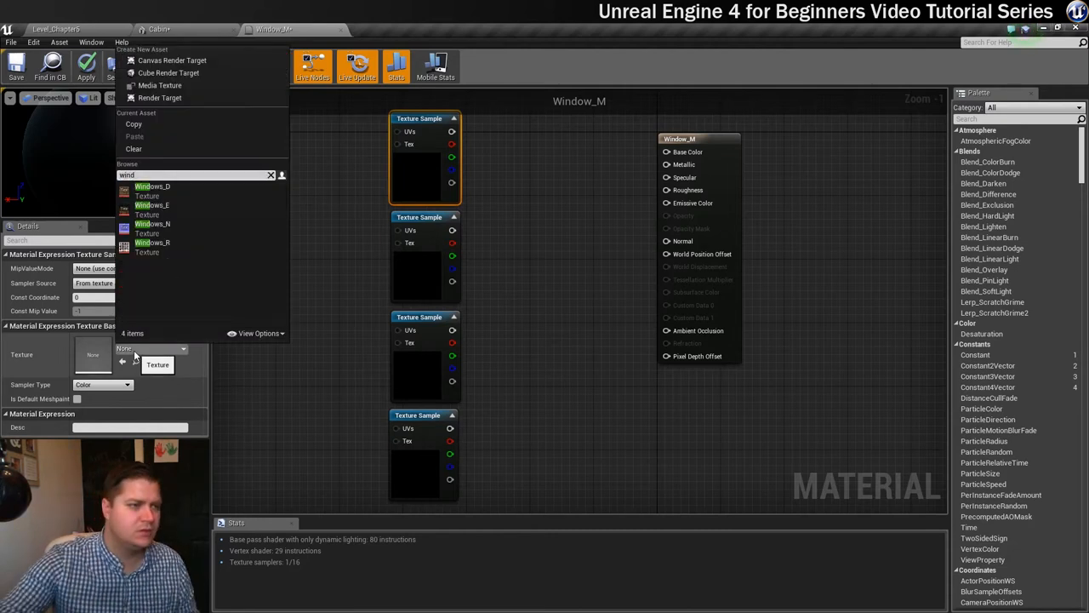
left_click(153, 186)
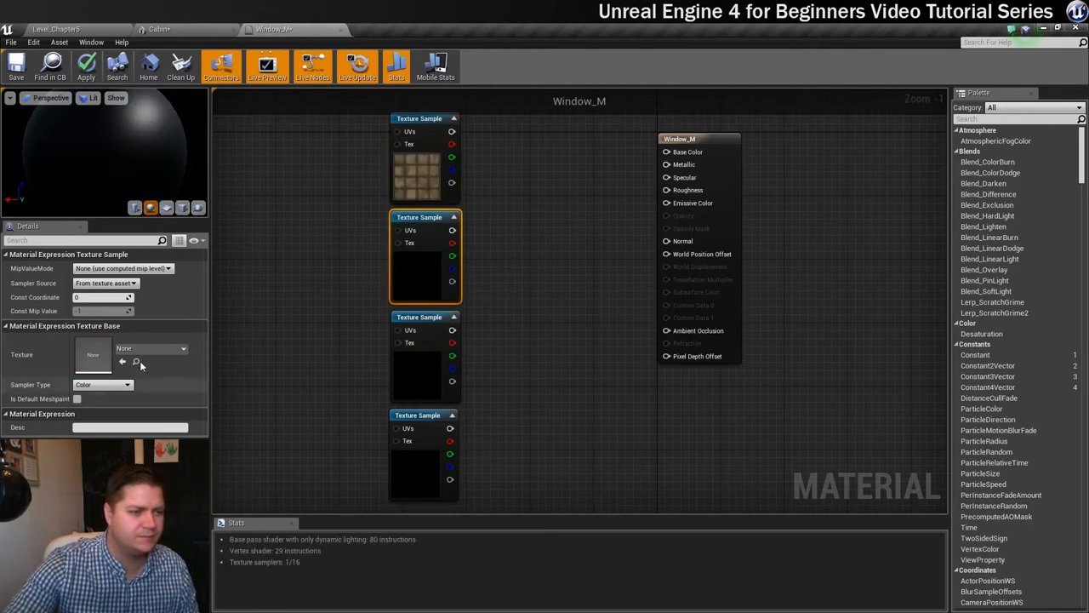
left_click(150, 347)
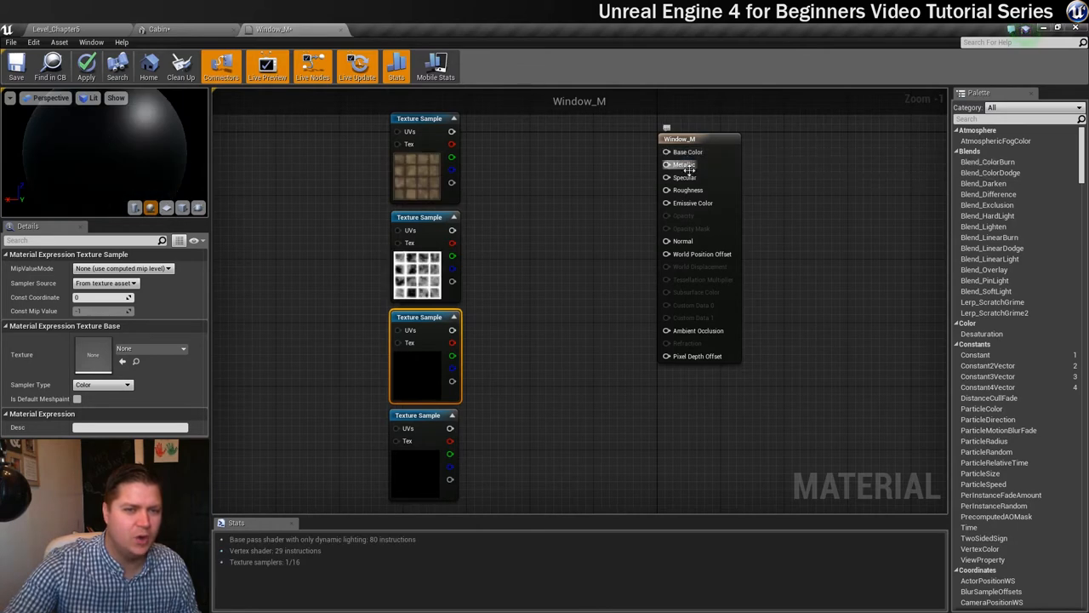
mouse_move(692, 203)
type("wind")
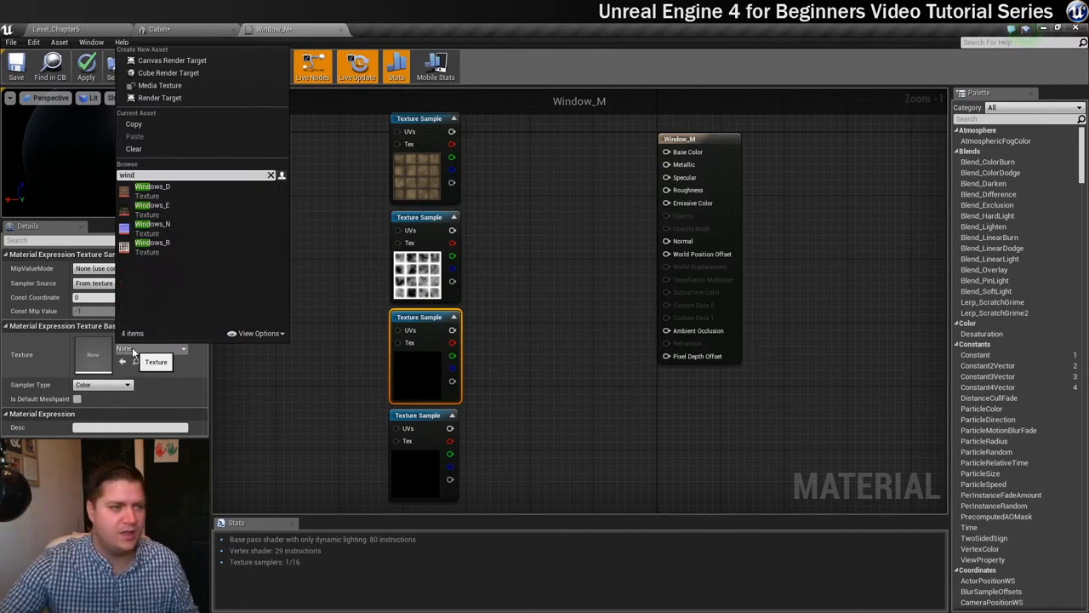
mouse_move(151, 204)
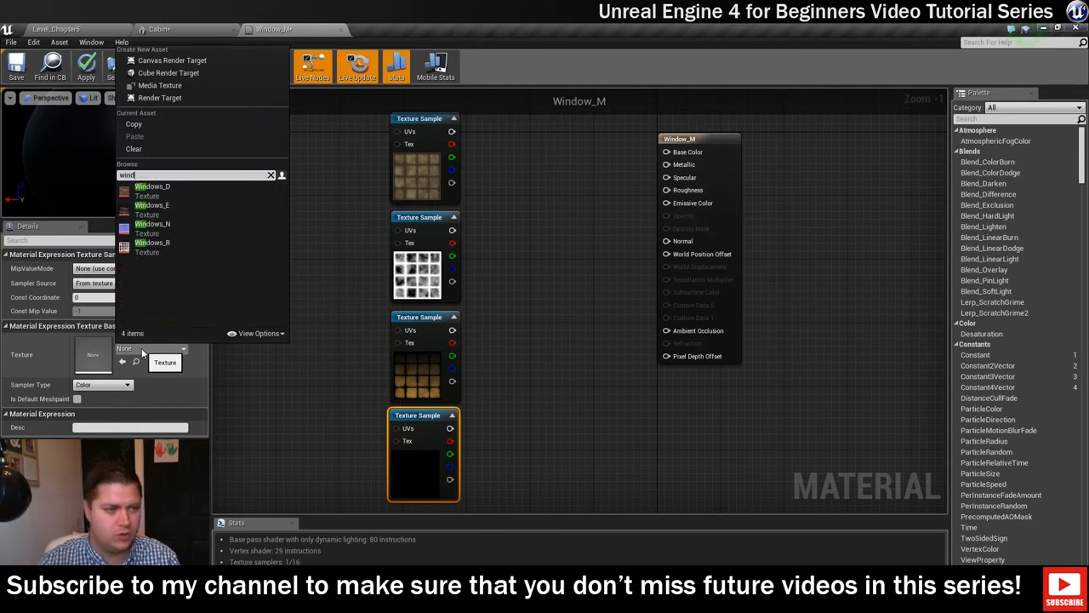
left_click(153, 228)
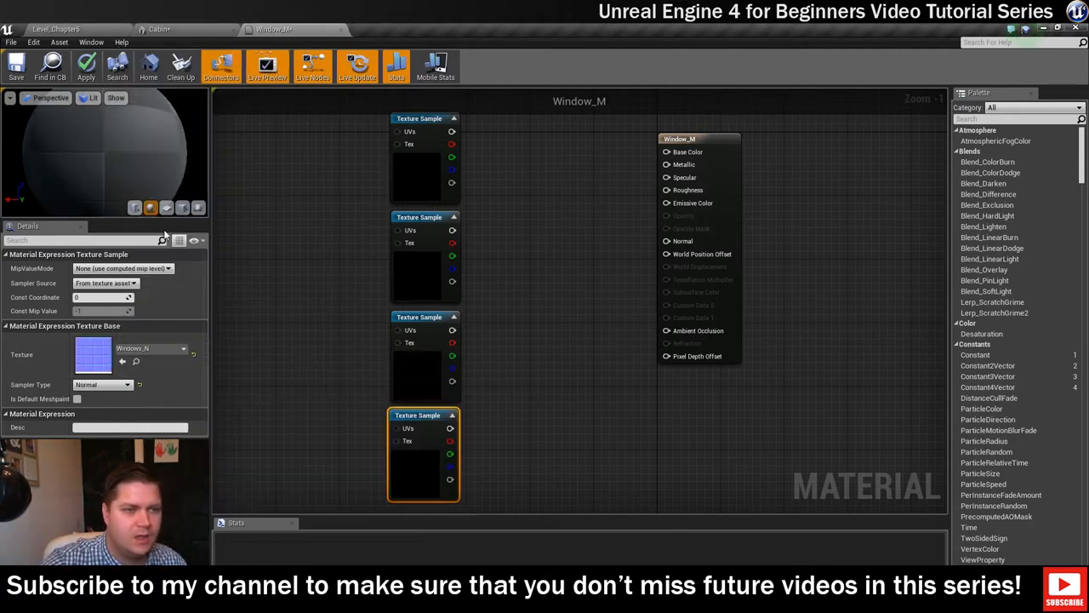
Step: Wire the samples into Base Color, Roughness, Emissive Color and Normal, previewing on a plane
left_click_drag(463, 131, 667, 151)
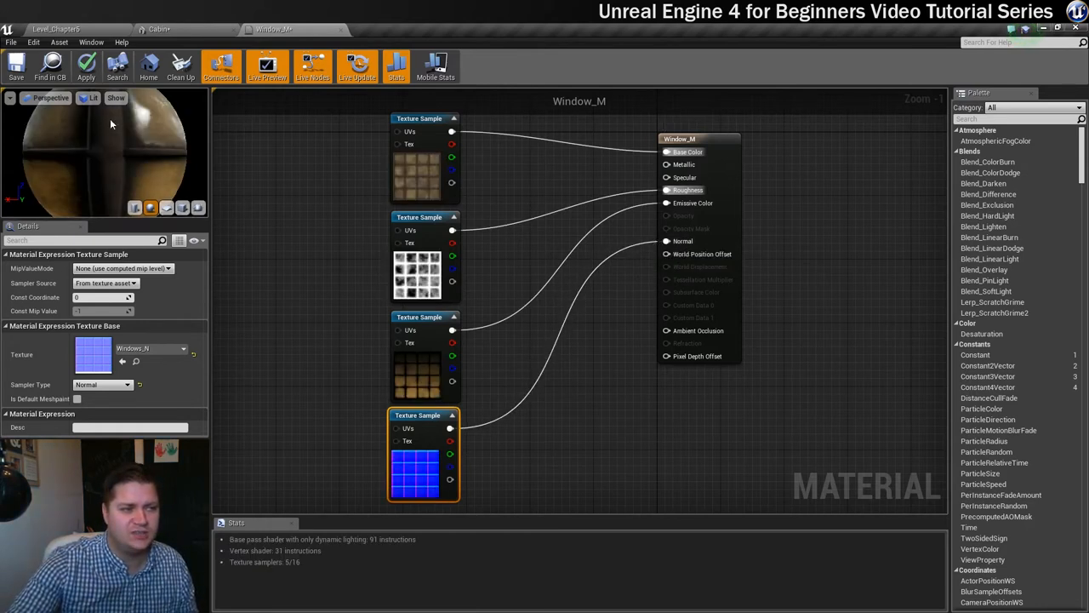
left_click(166, 208)
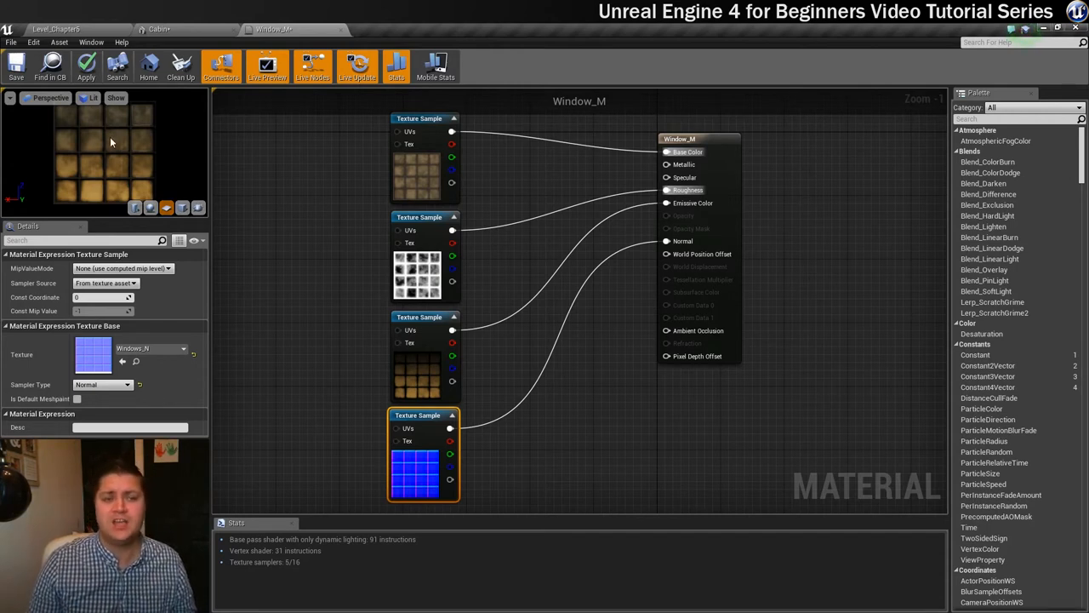
mouse_move(423, 352)
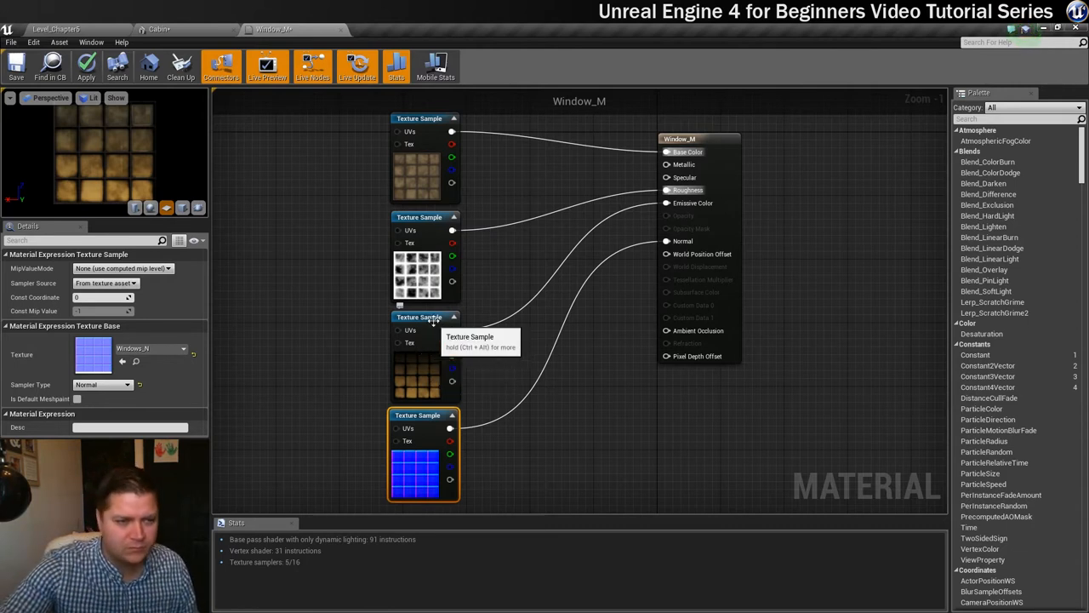
mouse_move(502, 322)
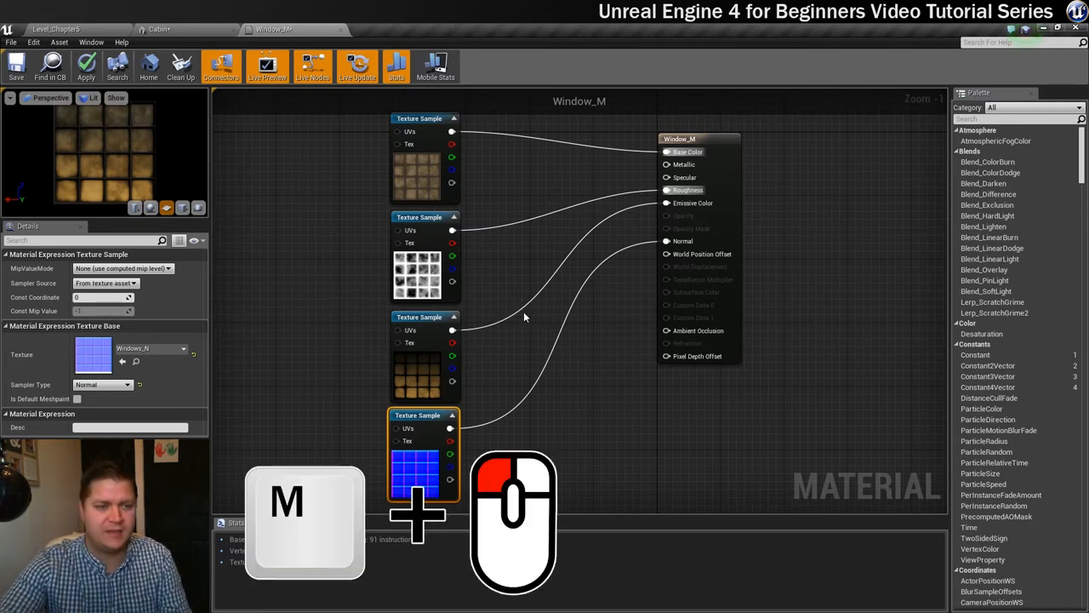
Step: Add a Multiply node fed by the third texture sample and drive Emissive Color with it
left_click(531, 314)
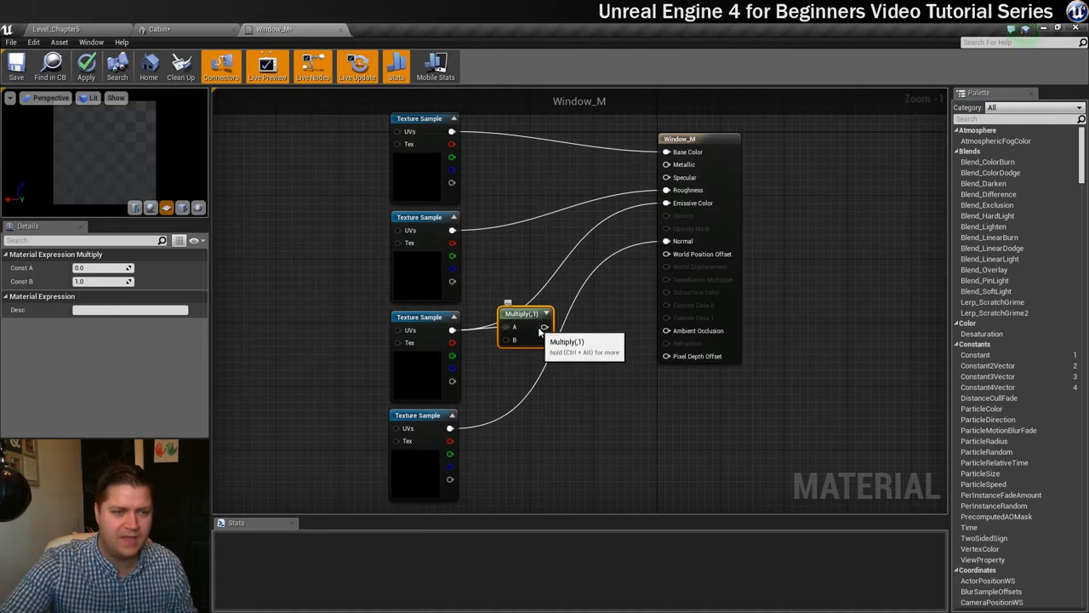
left_click_drag(545, 326, 660, 203)
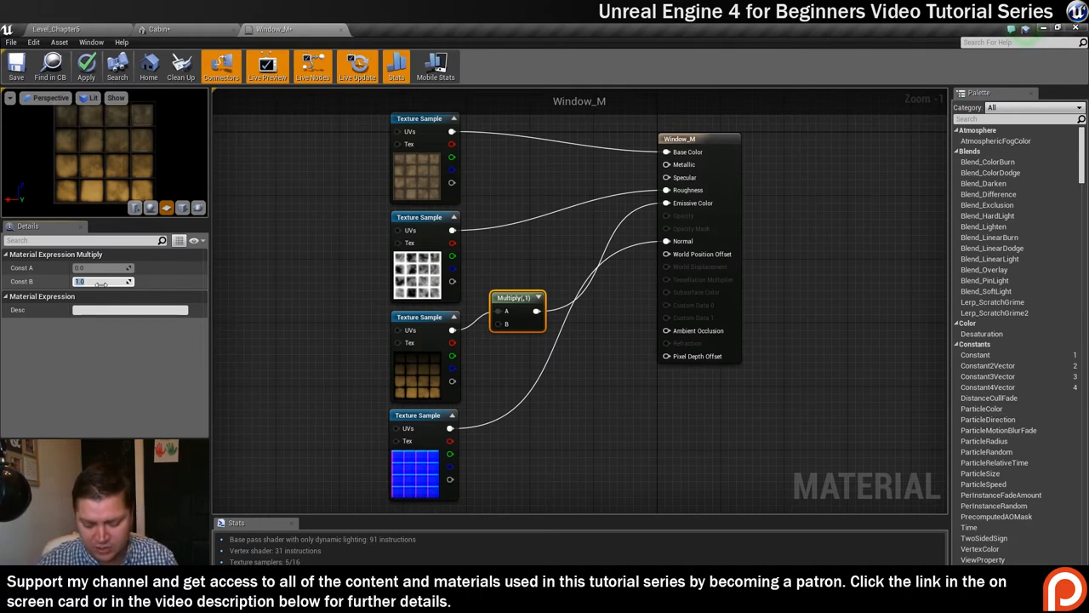
Step: Raise the Multiply node's Const B to 16, then 20, so the window panes glow brightly
type("16")
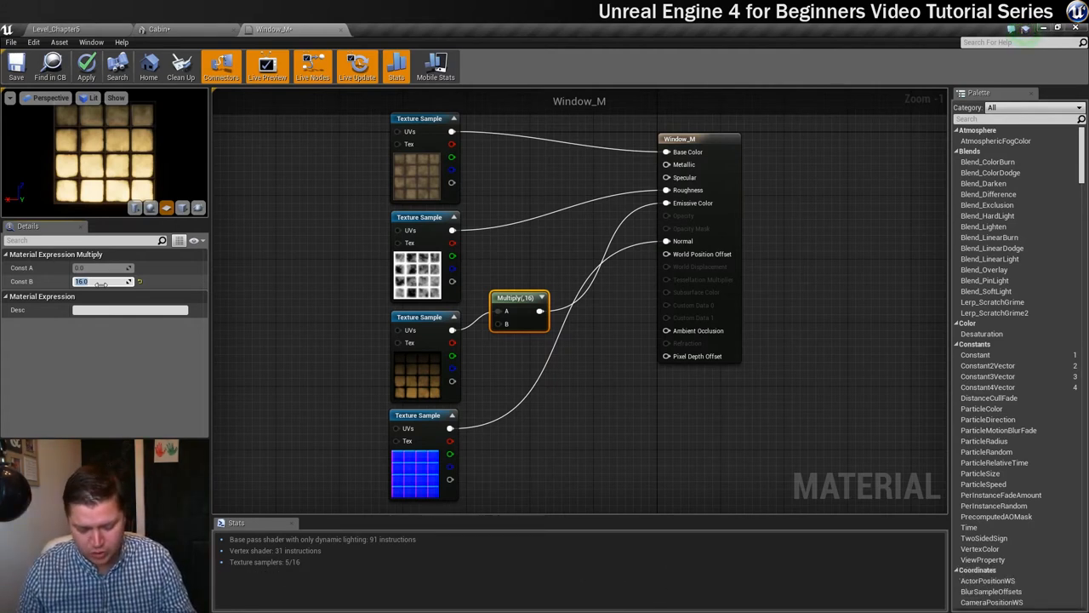
type("20")
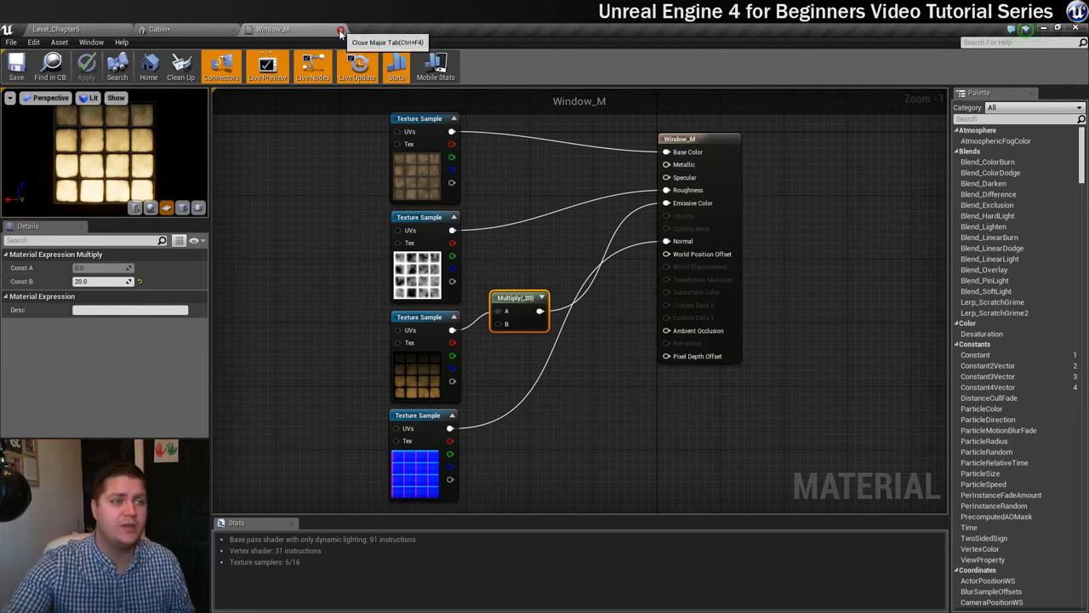
Step: Assign Window_M to the cabin's Element 2 window slot and M_Beam to Element 3
left_click(341, 28)
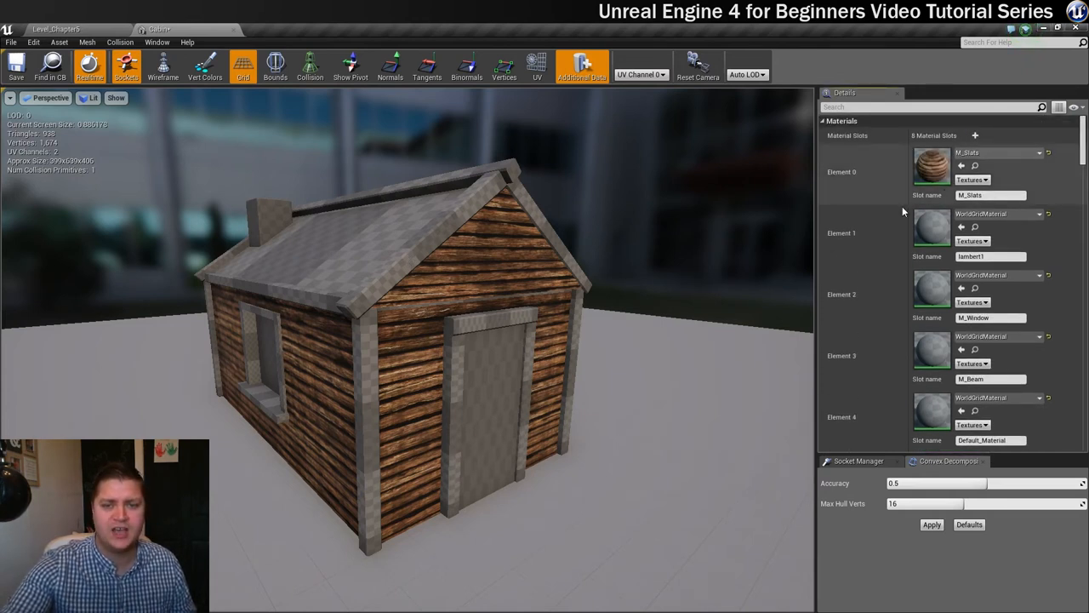
mouse_move(995, 276)
type("wind")
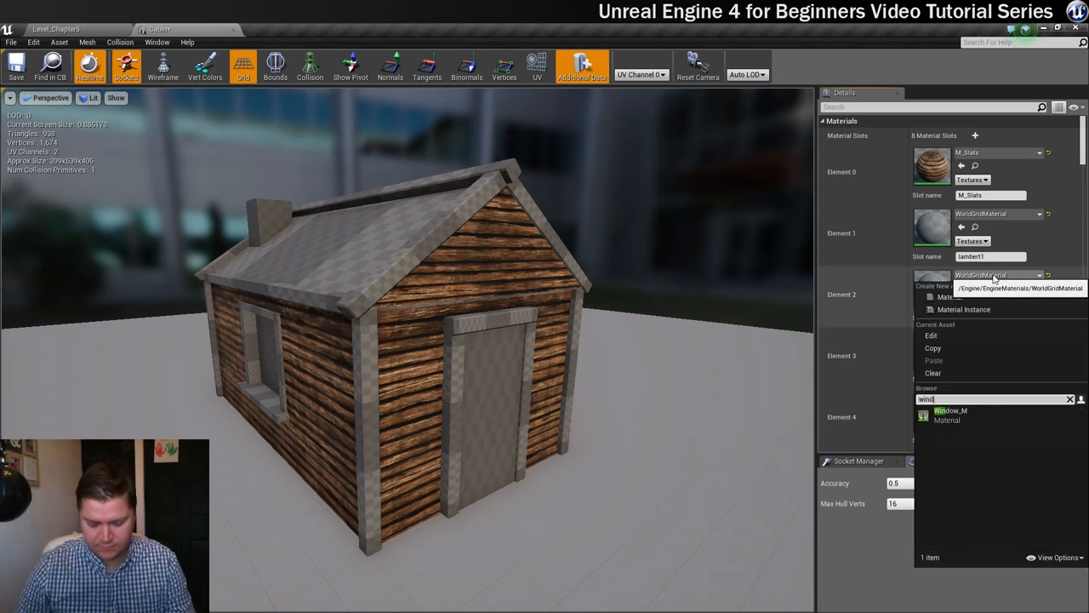
left_click(949, 414)
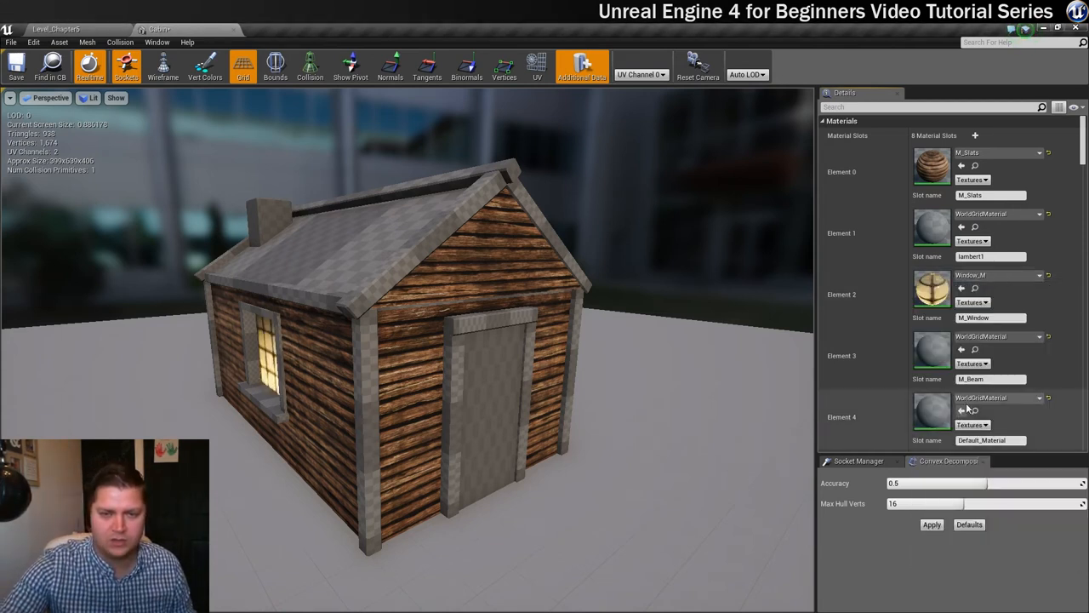
left_click(933, 351)
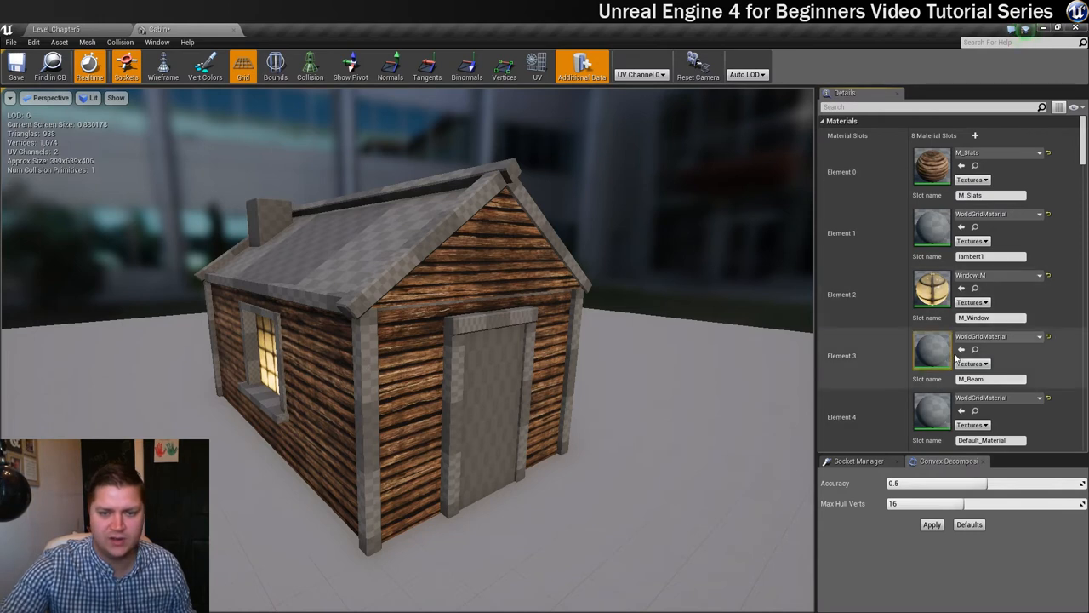
left_click(1038, 337)
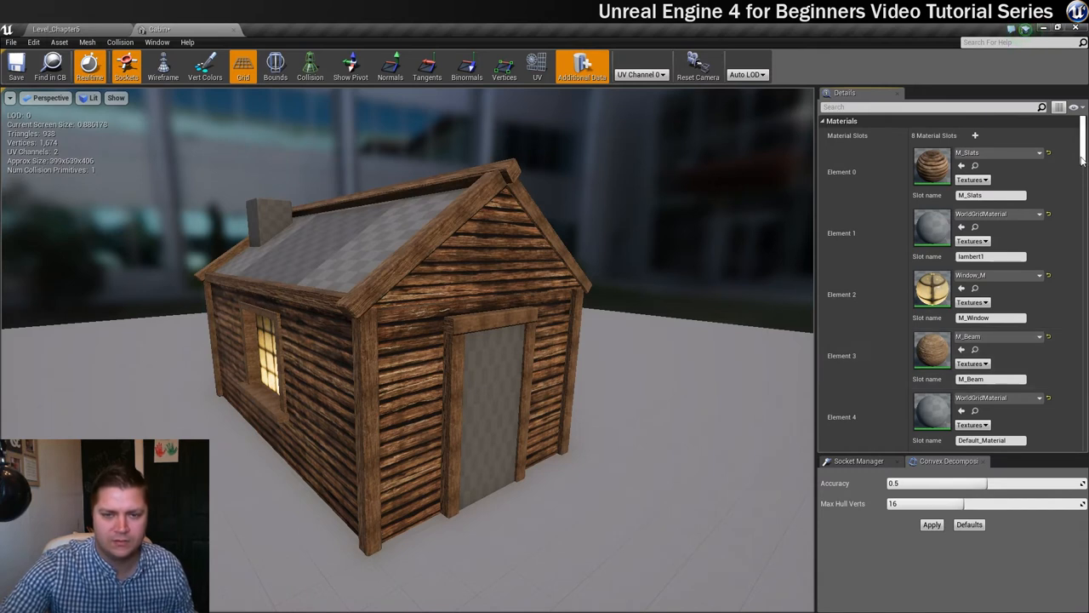
Step: Assign M_Tiles to the roof, M_Chimney to the chimney and M_Door to the door slot
scroll("down", 3)
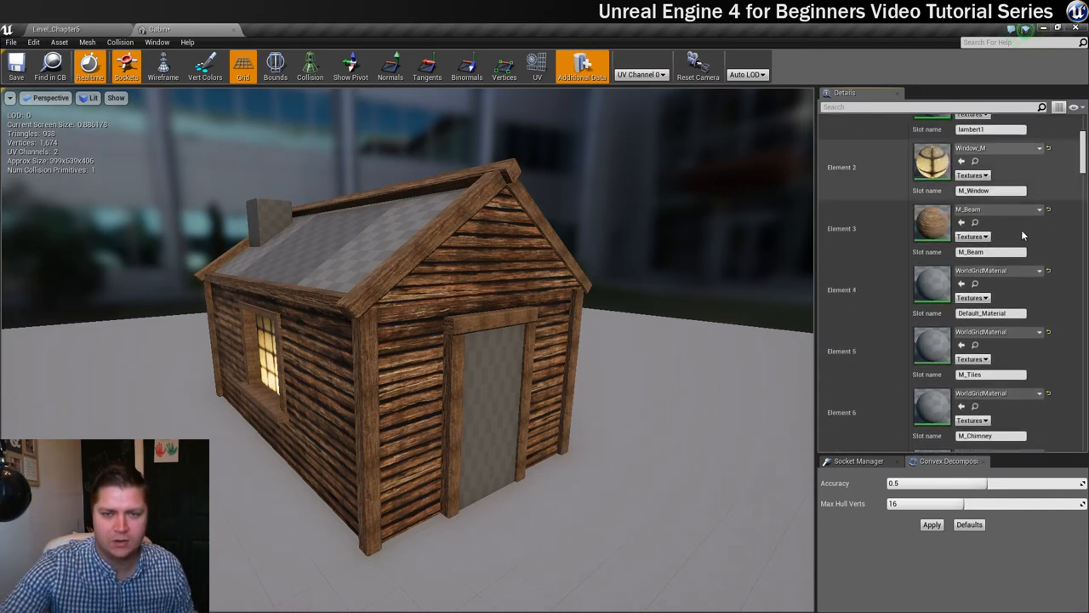
left_click(1037, 332)
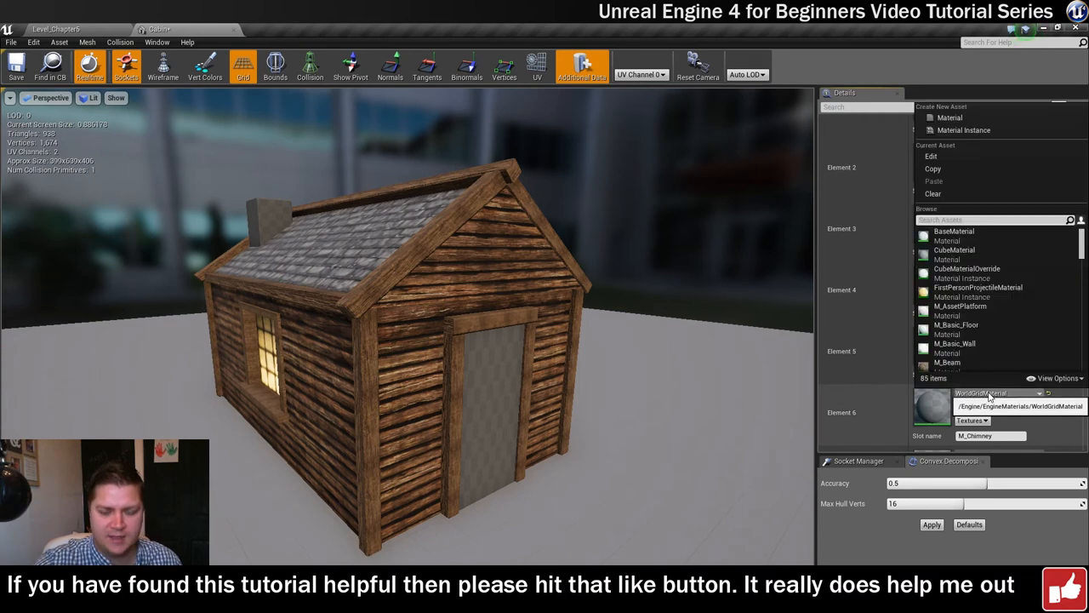
type("chimn")
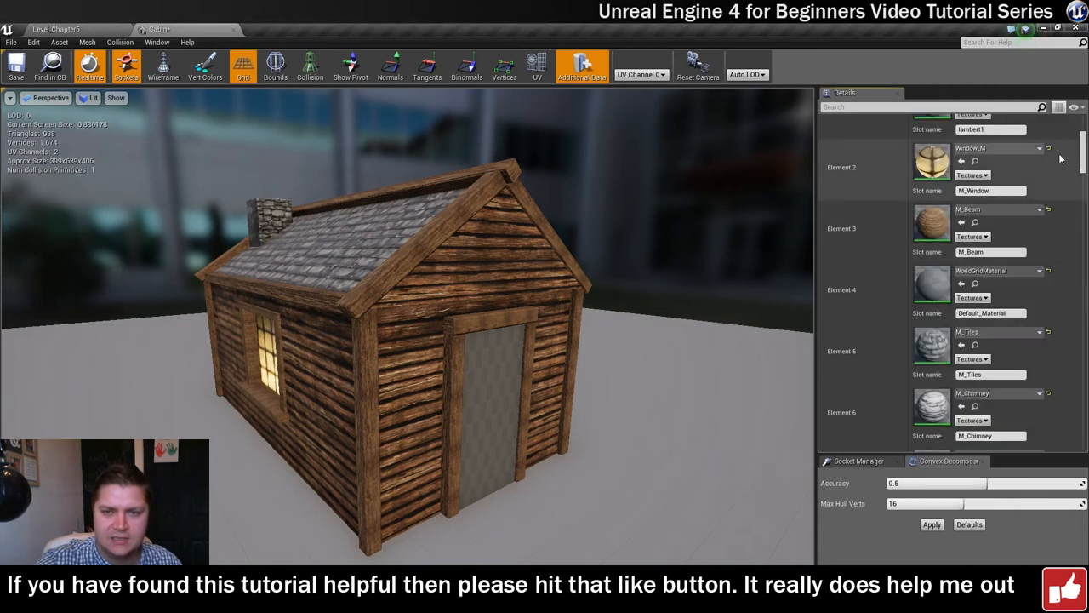
scroll("down", 3)
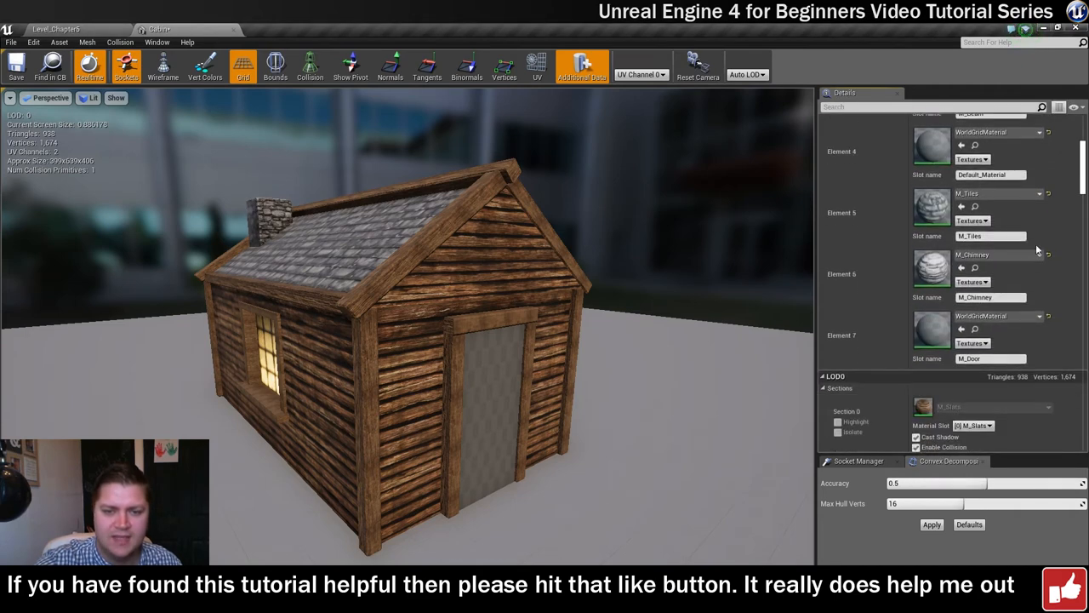
left_click(1046, 315)
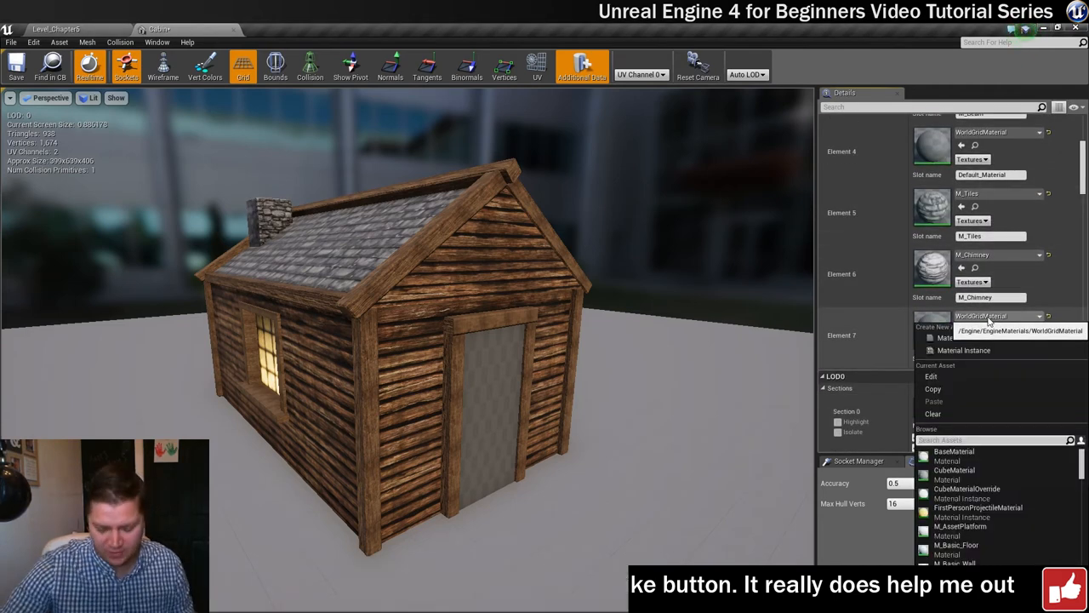
type("door")
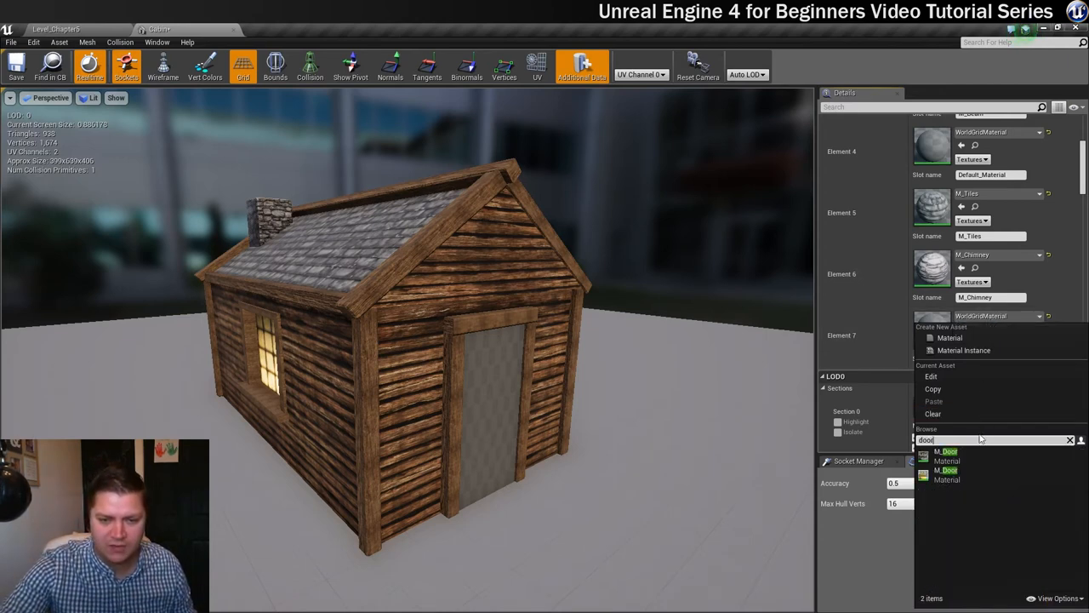
left_click(946, 456)
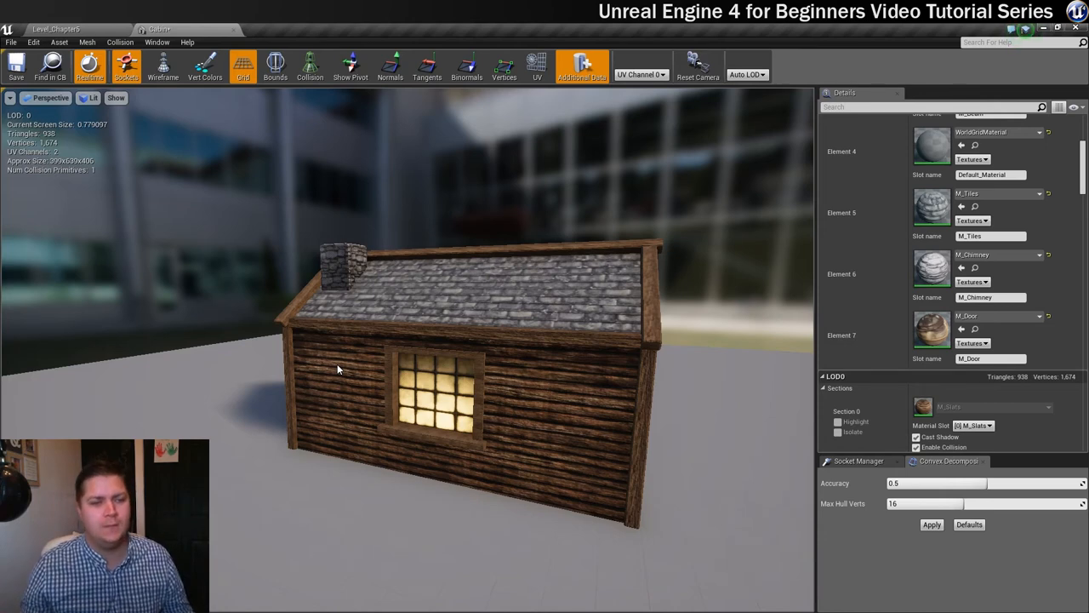
mouse_move(587, 347)
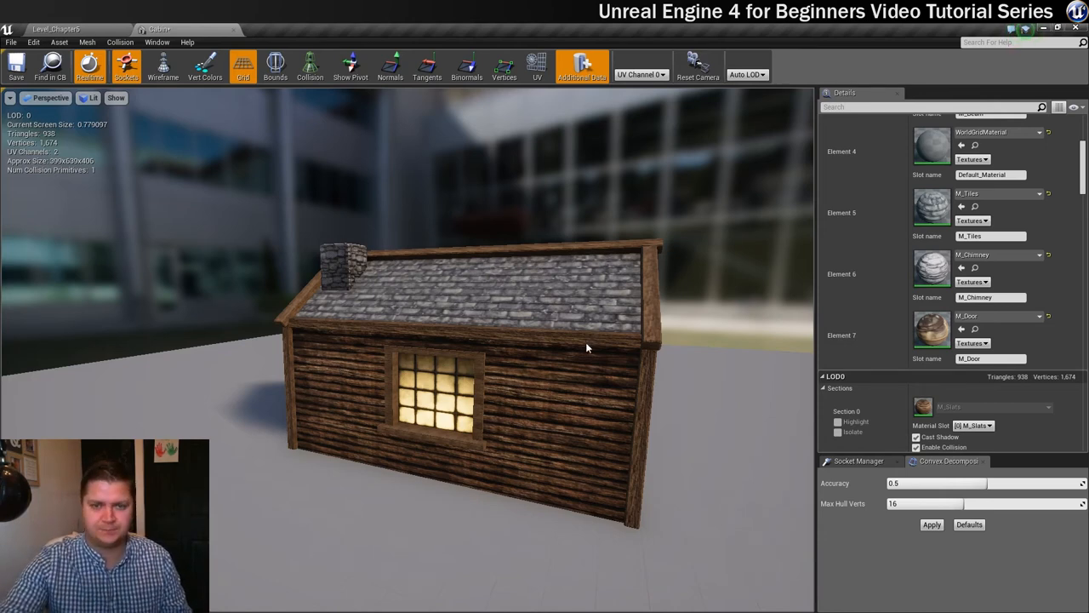
left_click_drag(585, 347, 310, 185)
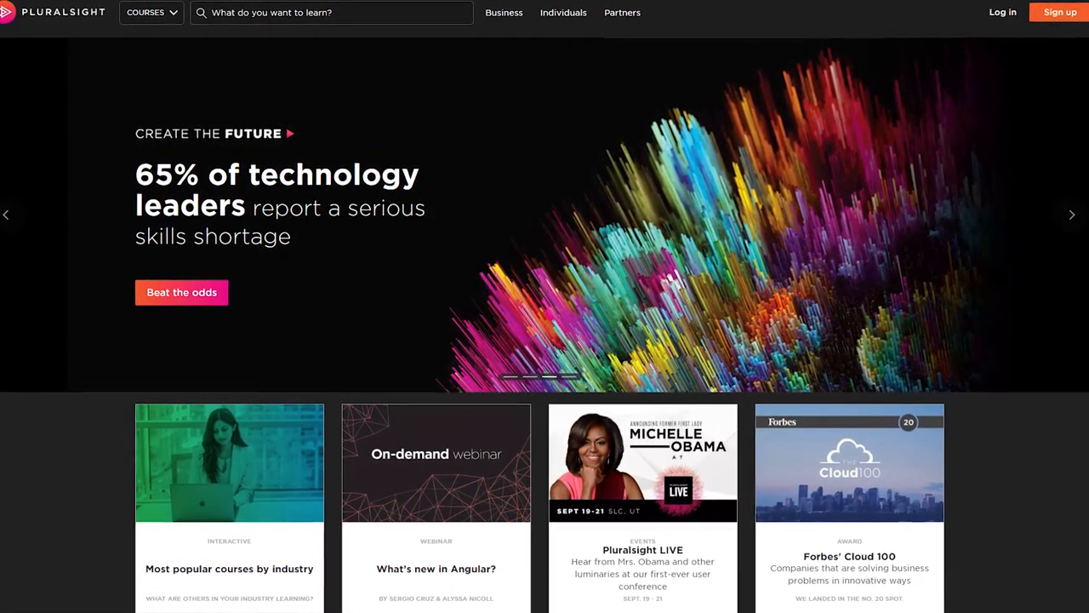
Step: Search Pluralsight for 'unreal engine 4' and scroll through the 83 course results
type("unreal engine 4")
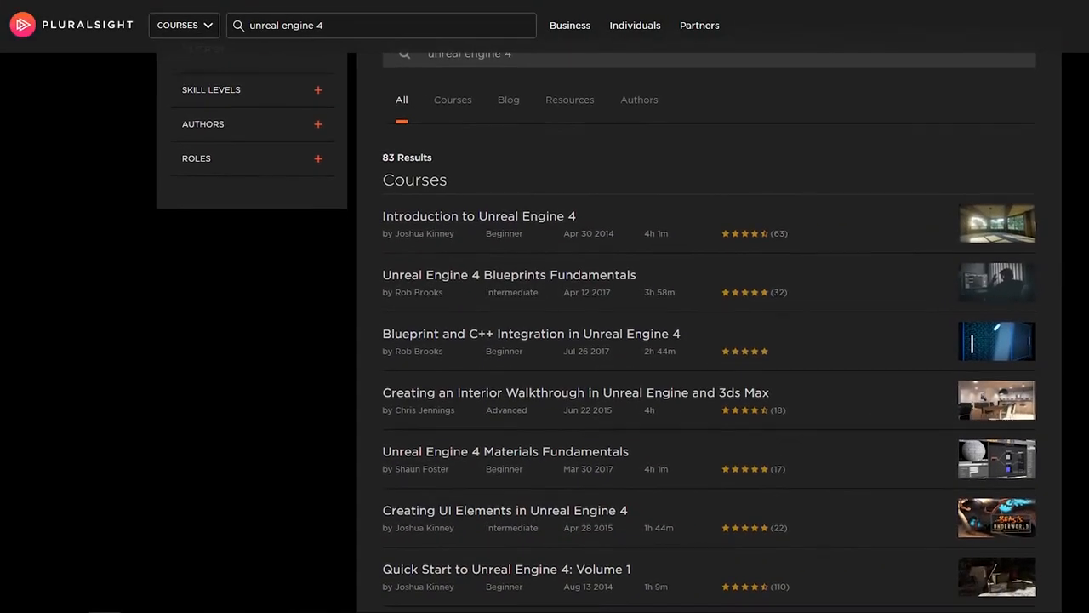
scroll("down", 3)
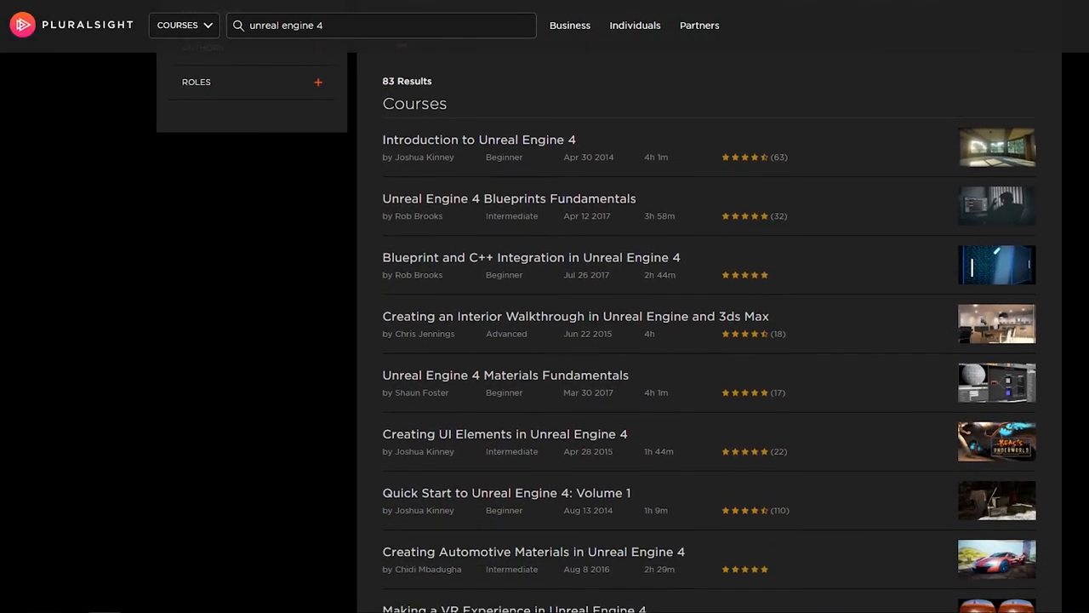
scroll("down", 3)
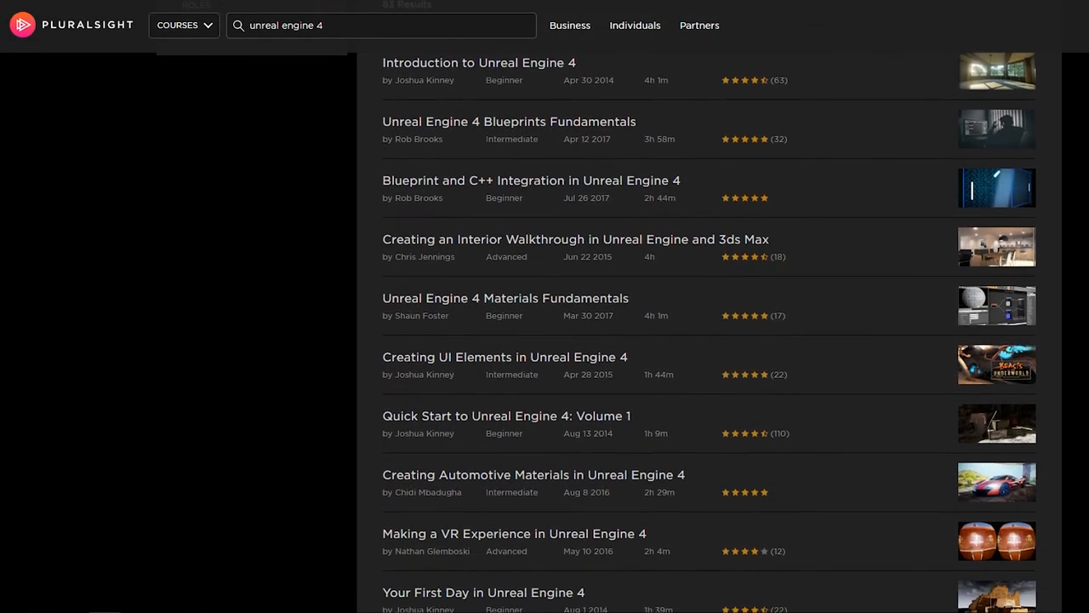
scroll("down", 3)
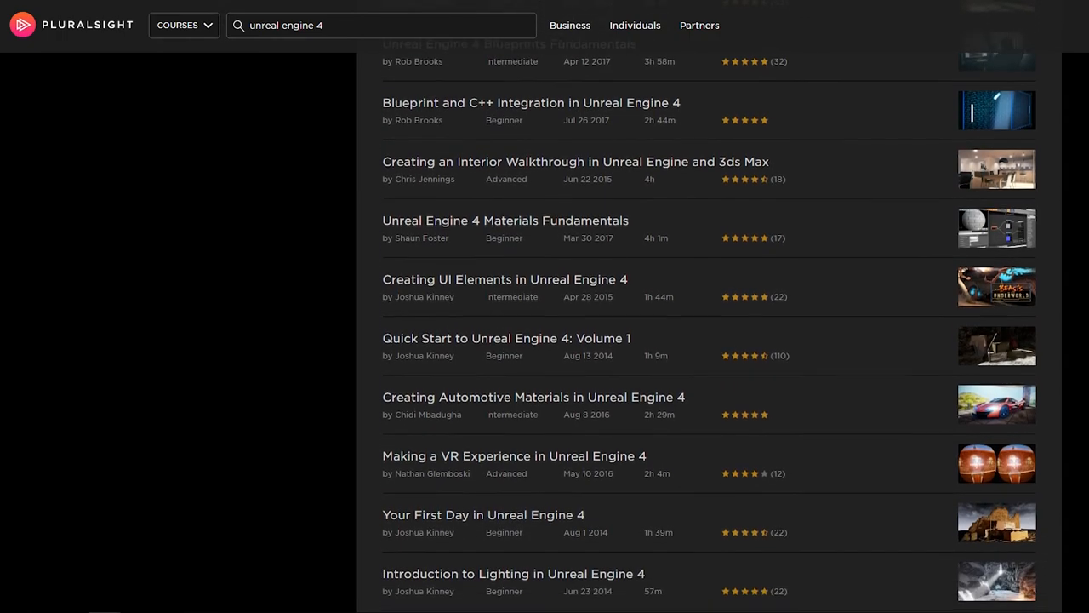
scroll("down", 3)
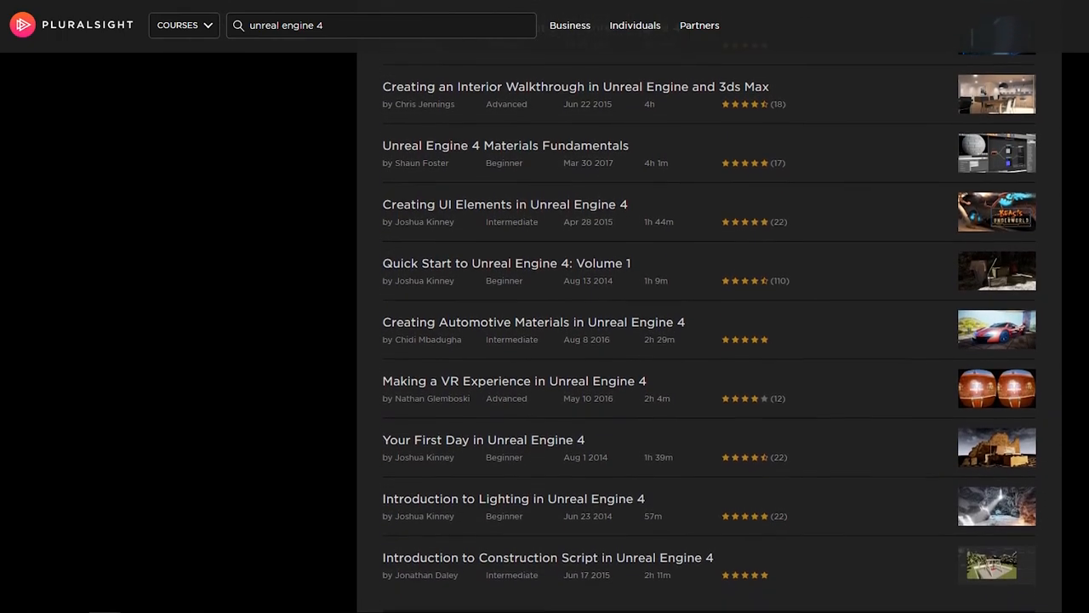
scroll("down", 3)
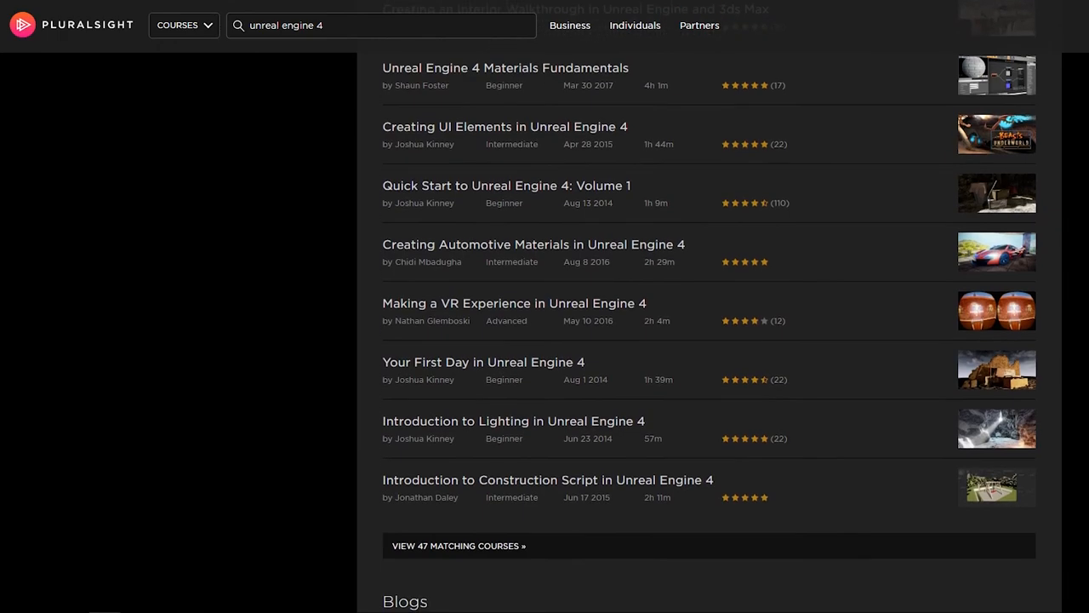